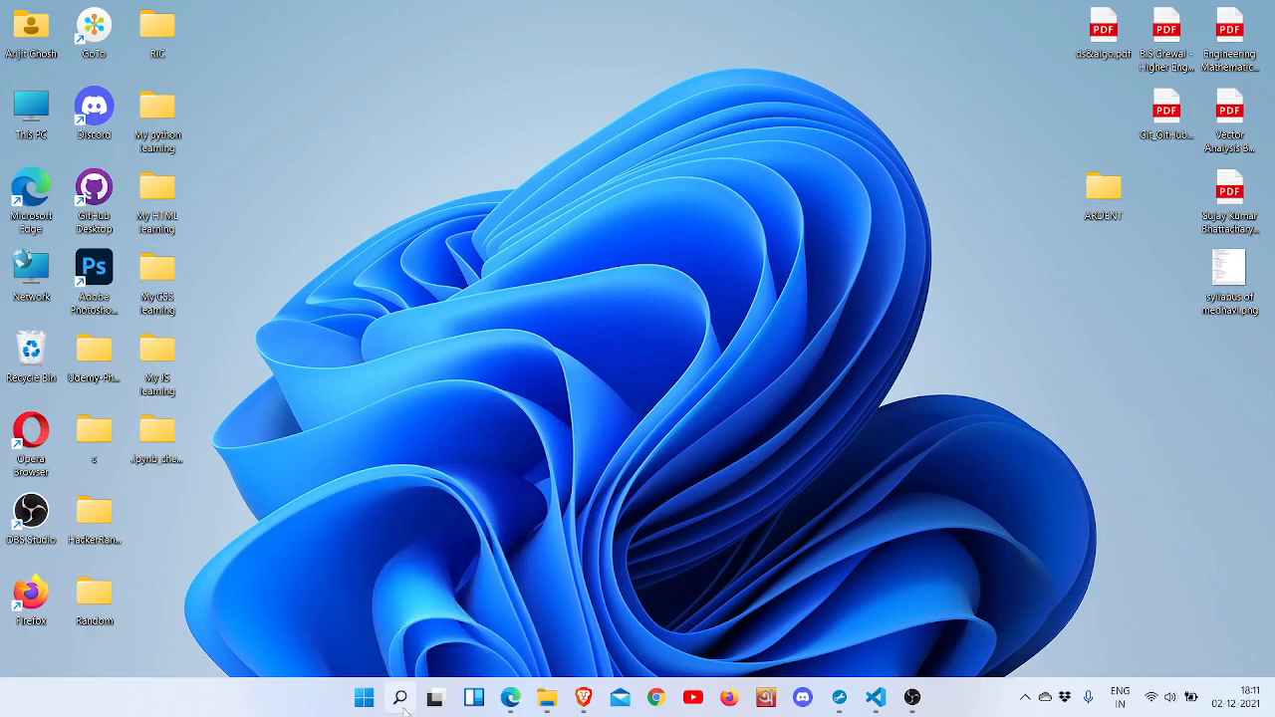
# Launch Jupyter Notebook from the Start menu so the browser redirect page appears.
pyautogui.click(399, 697)
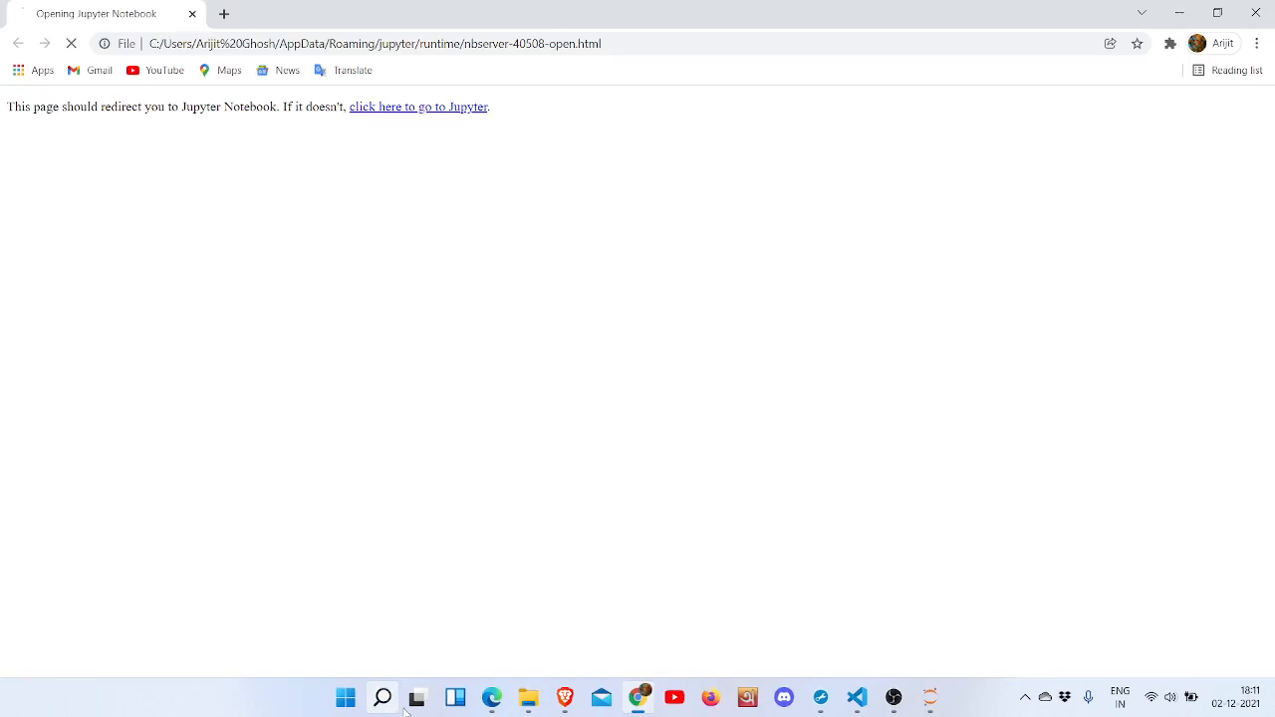
# Continue to the notebook in Chrome and select its URL for copying.
pyautogui.click(418, 108)
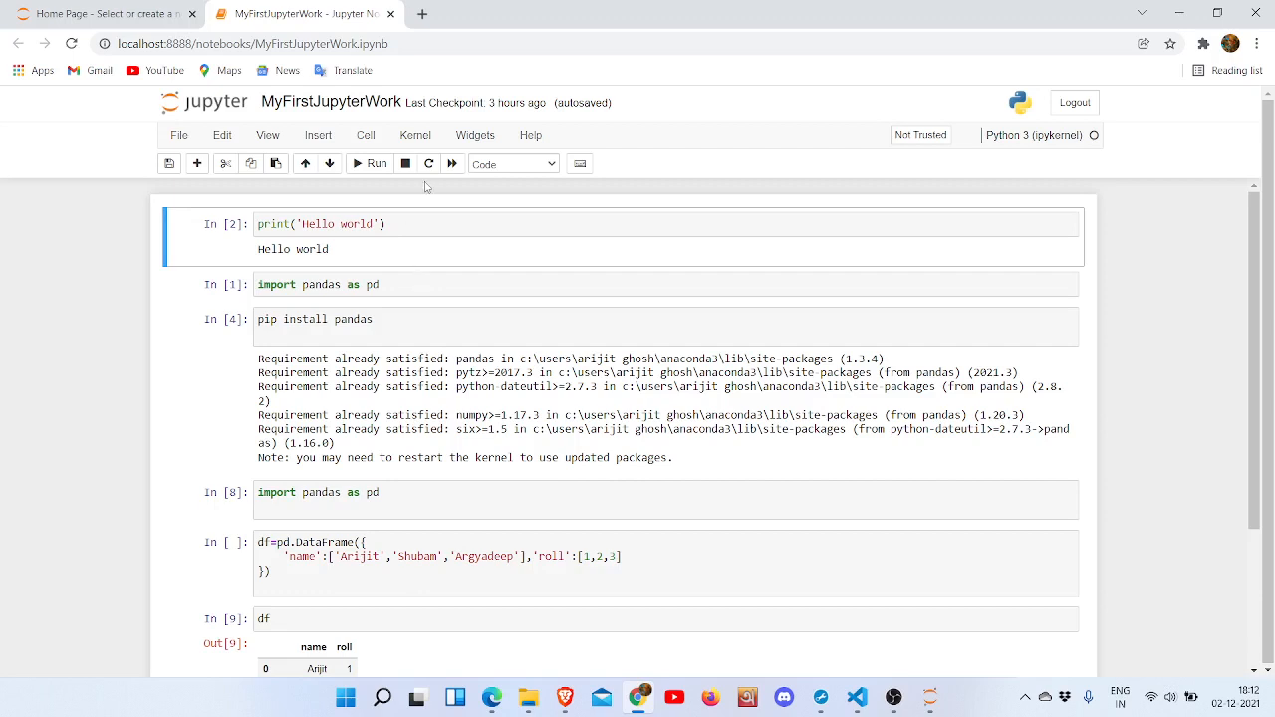
pyautogui.click(249, 44)
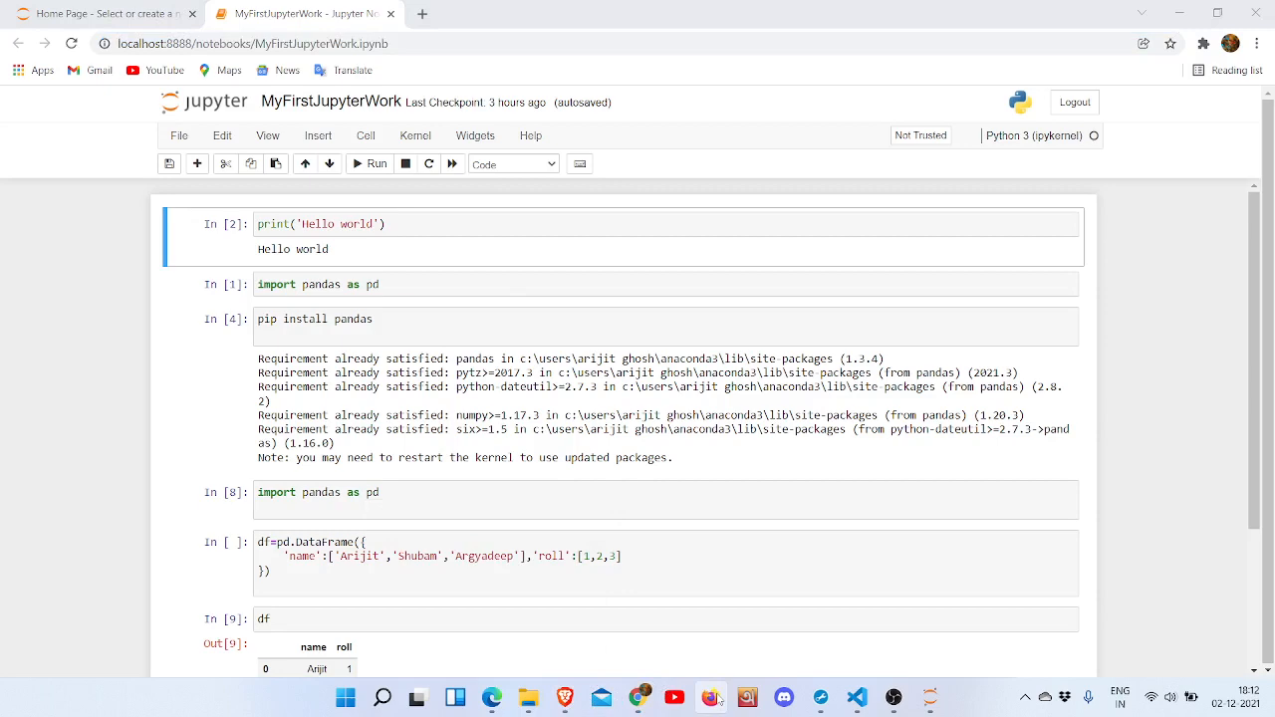
# Load the copied notebook URL in Firefox, reaching the token login page.
pyautogui.click(712, 698)
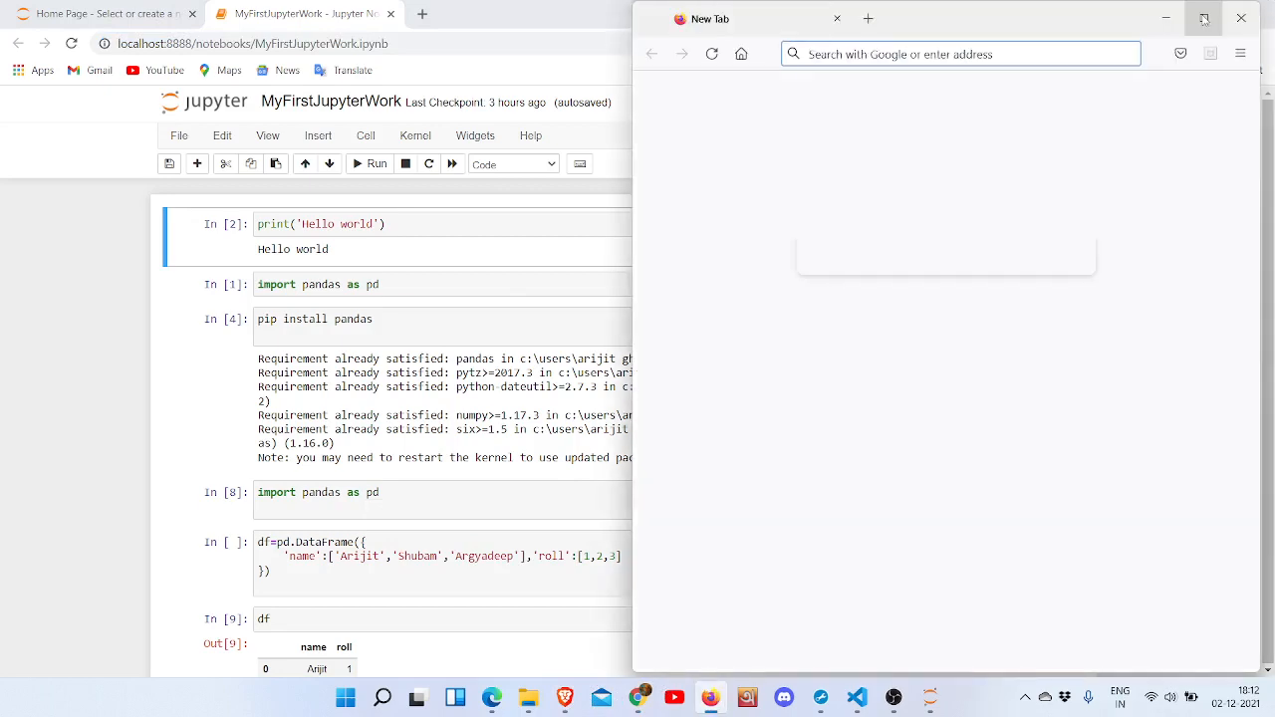
pyautogui.click(1203, 18)
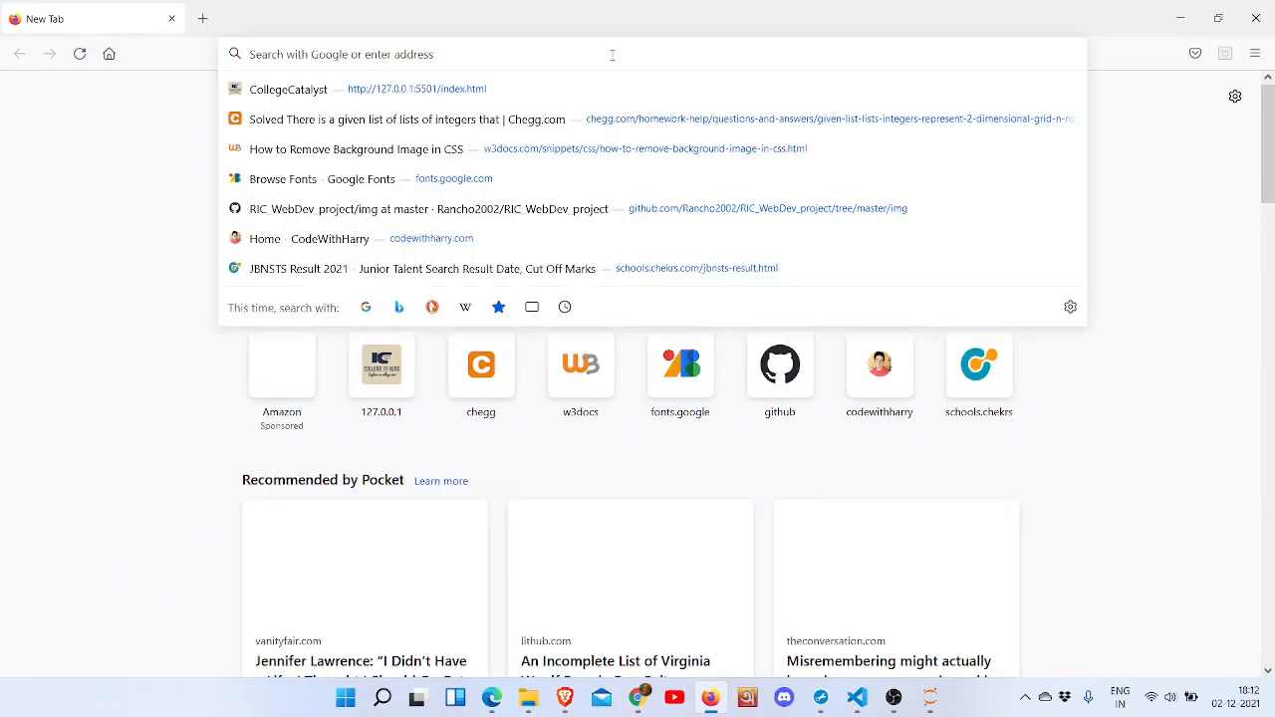
pyautogui.press('Enter')
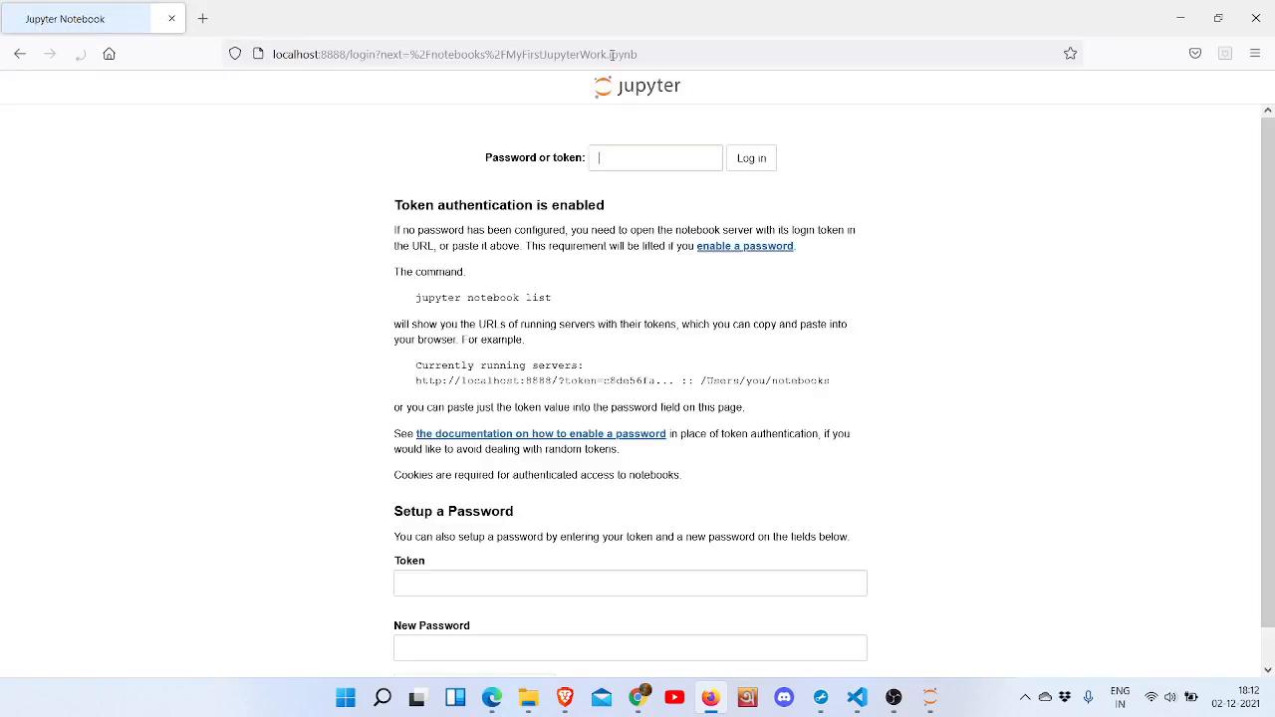
# Review the token instructions on the login page and bring the Jupyter terminal forward.
pyautogui.click(653, 158)
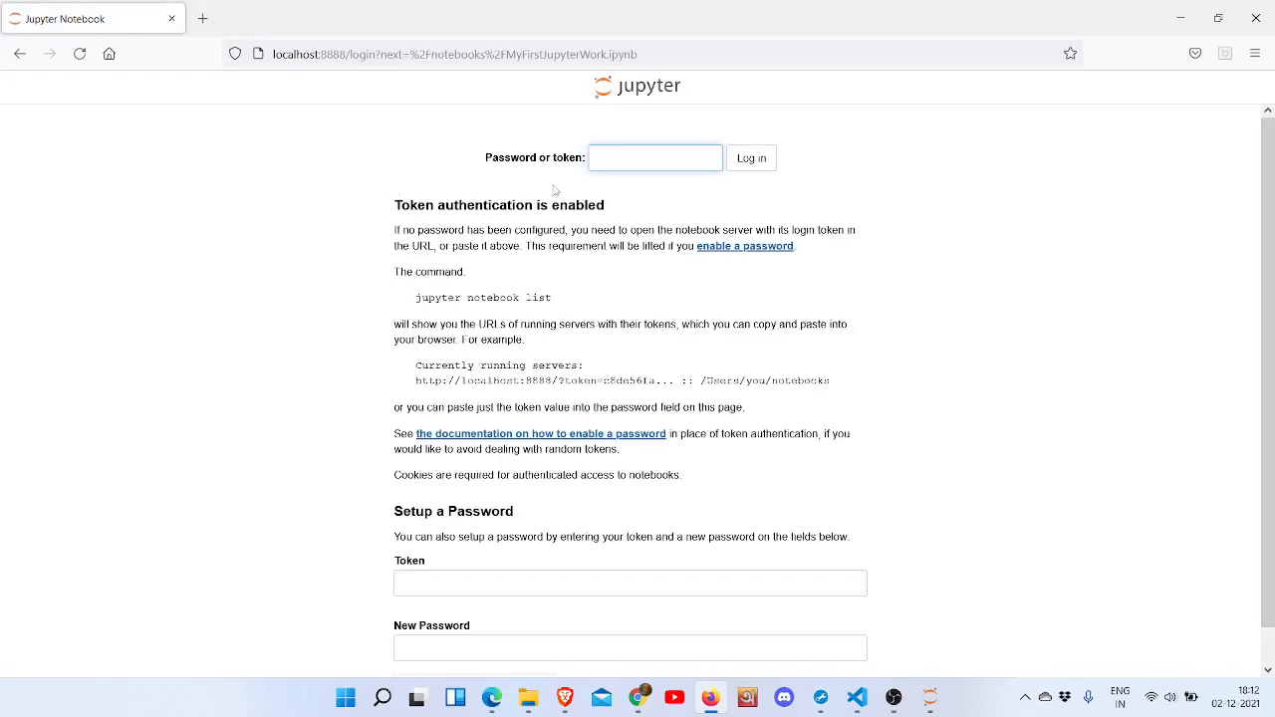
pyautogui.click(654, 158)
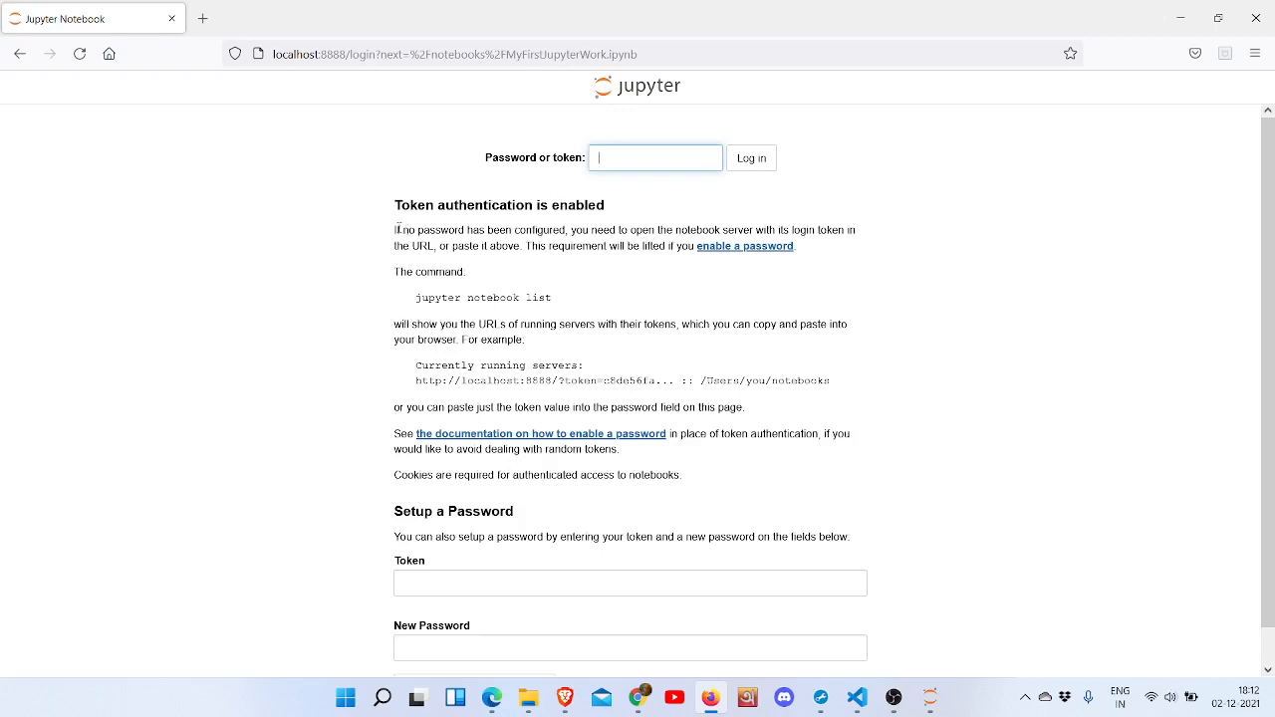
pyautogui.moveTo(396, 230); pyautogui.dragTo(761, 366)
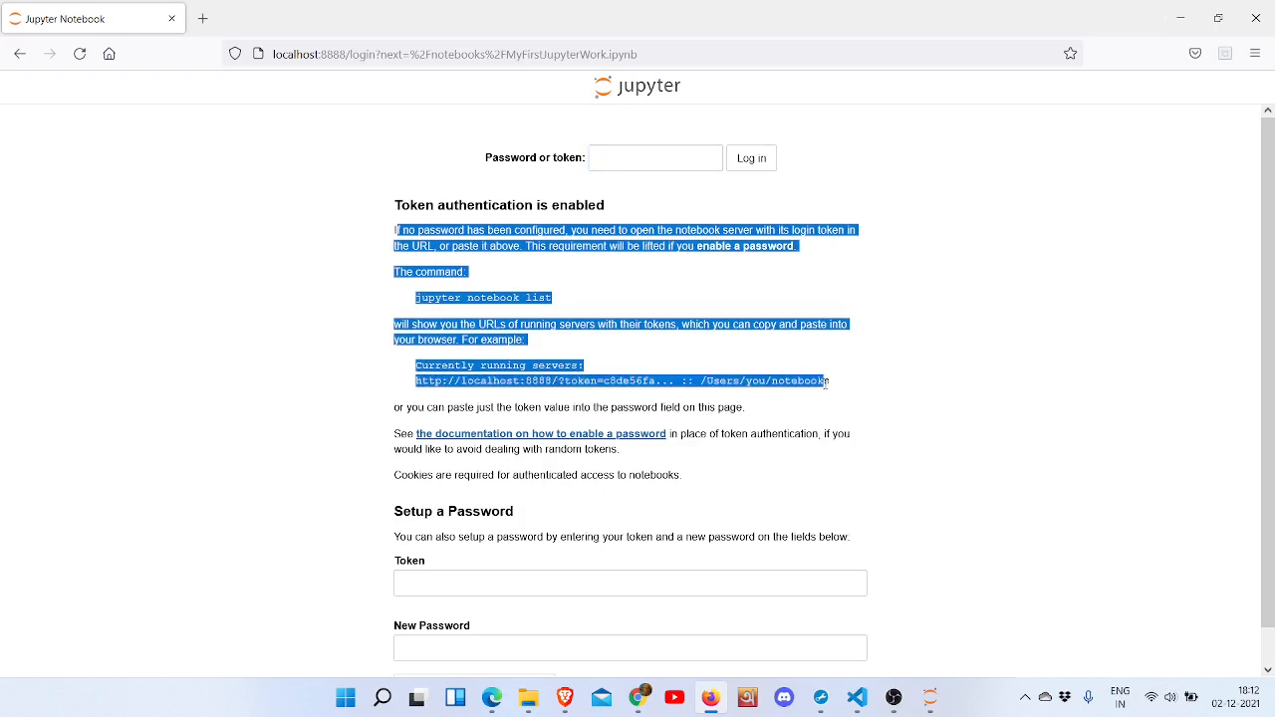
pyautogui.click(693, 422)
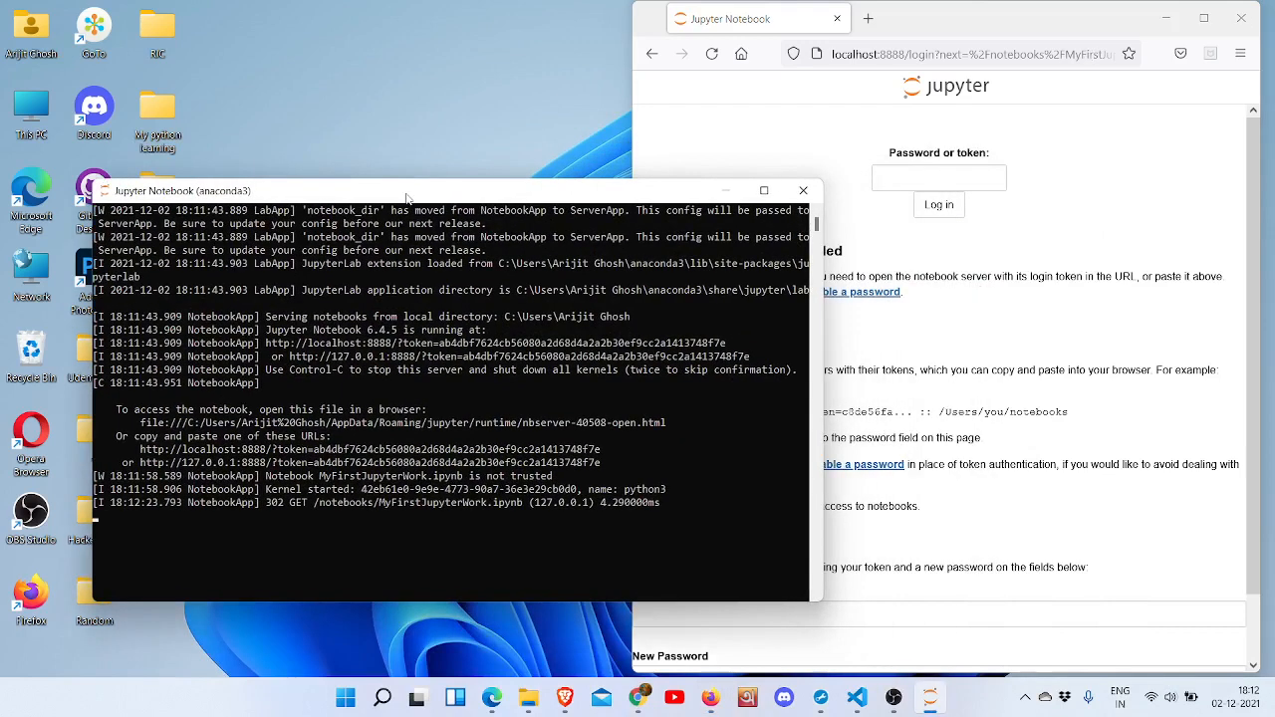
pyautogui.moveTo(602, 470)
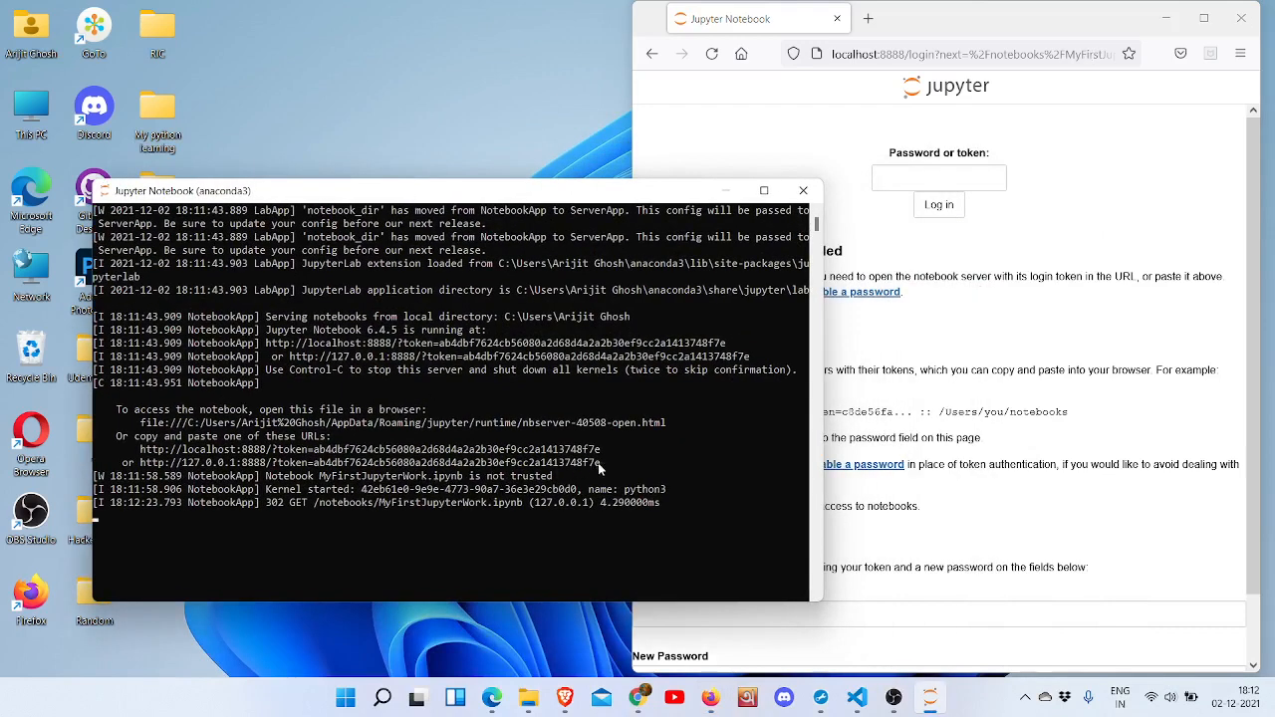
# Select the token after 'token=' in the Anaconda terminal for pasting into the login field.
pyautogui.moveTo(139, 450); pyautogui.dragTo(598, 462)
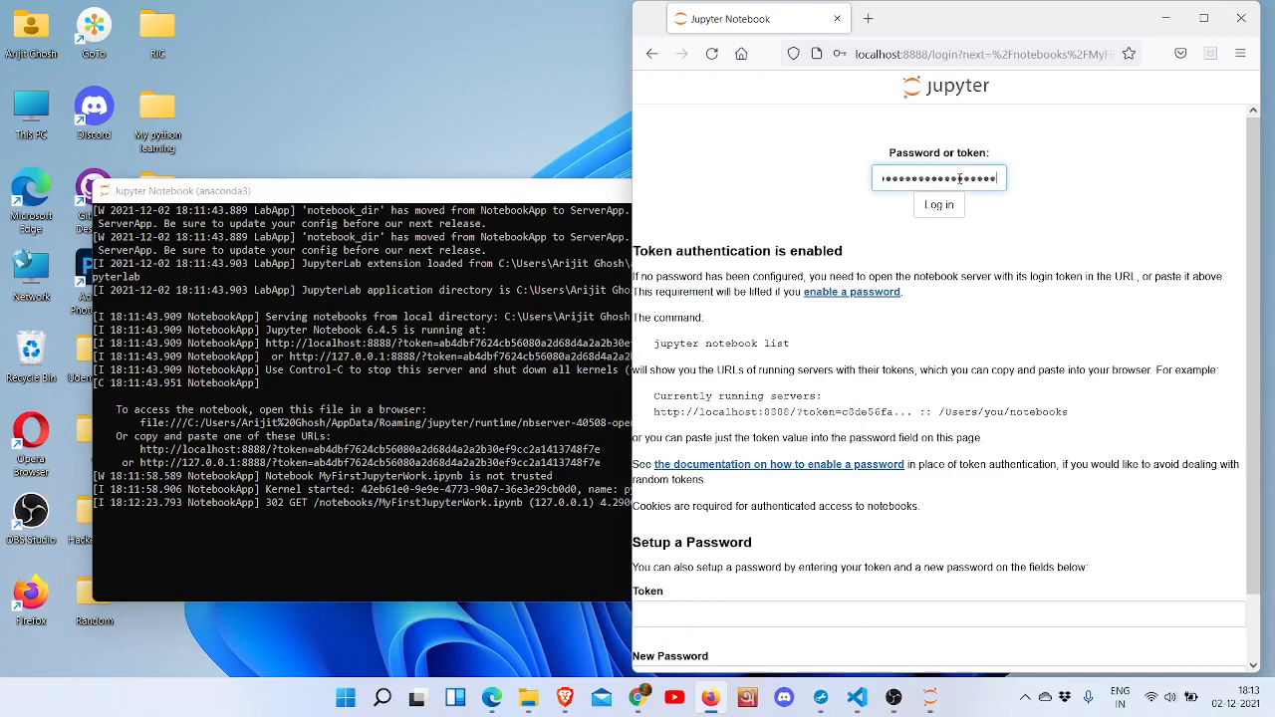
# Log in with the pasted token and decline Firefox's offer to save it.
pyautogui.click(938, 204)
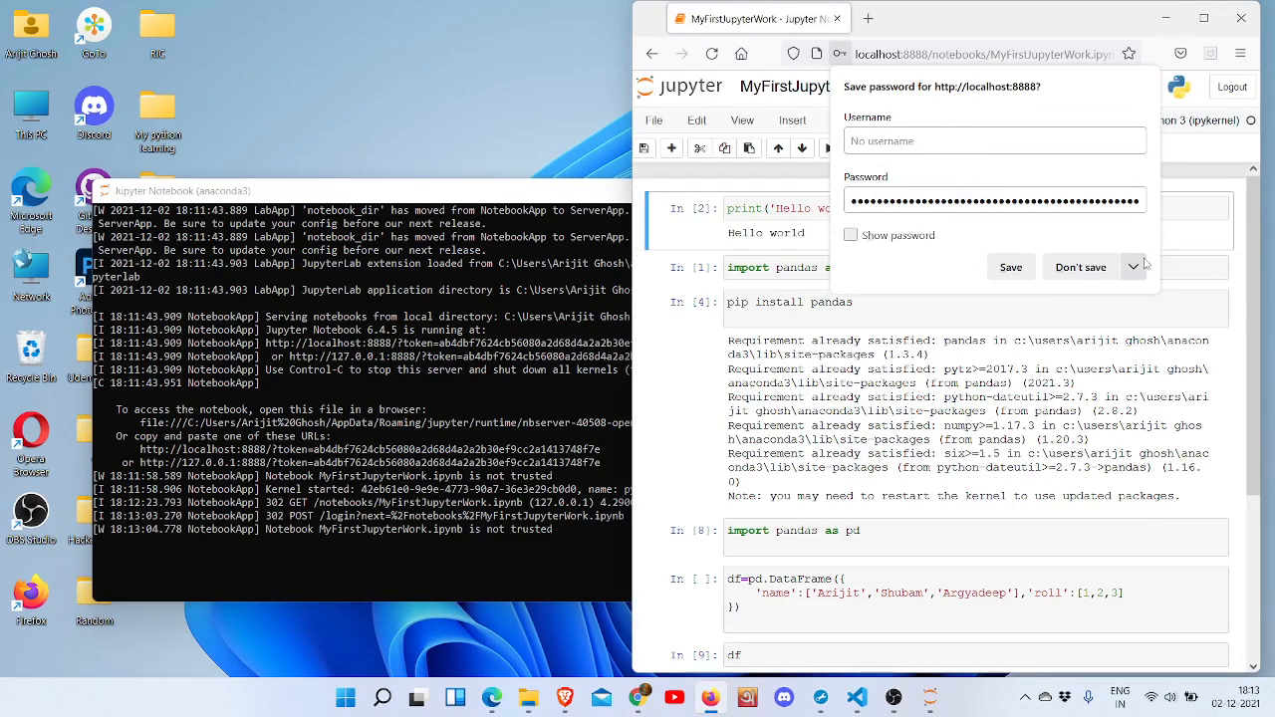
pyautogui.click(1080, 267)
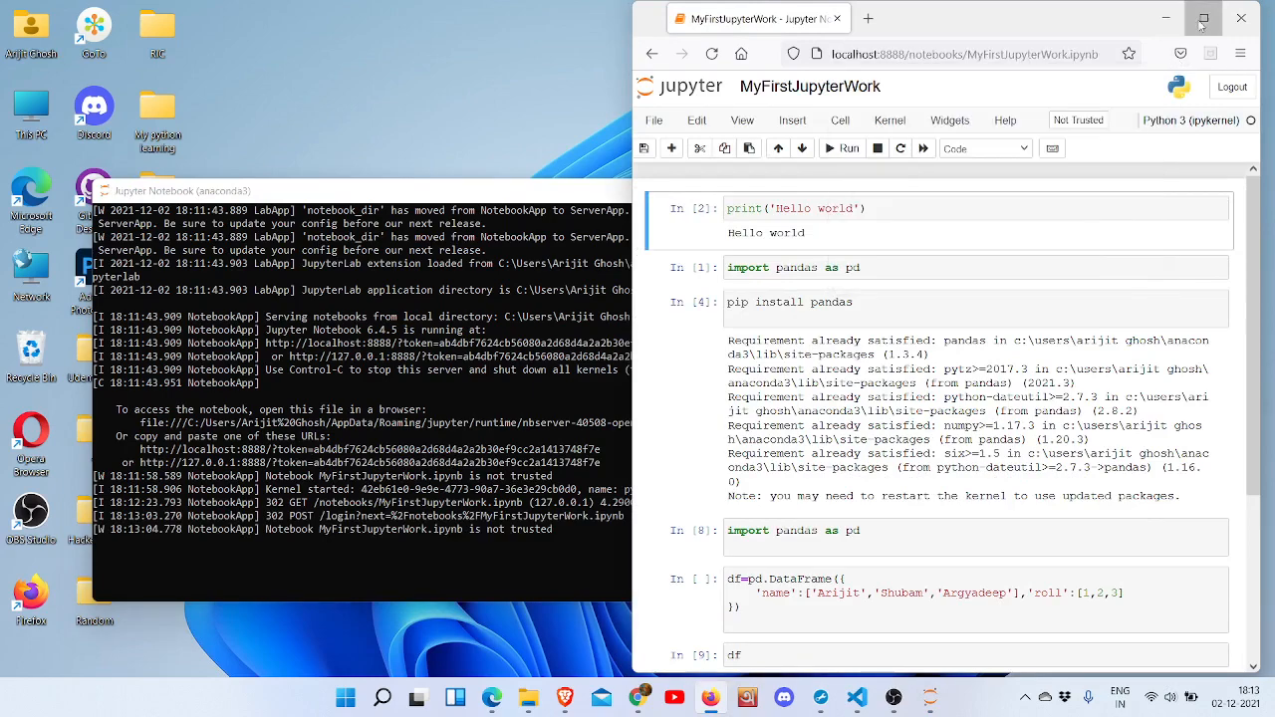
# Maximize the Firefox window so the MyFirstJupyterWork notebook fills the screen.
pyautogui.click(1203, 18)
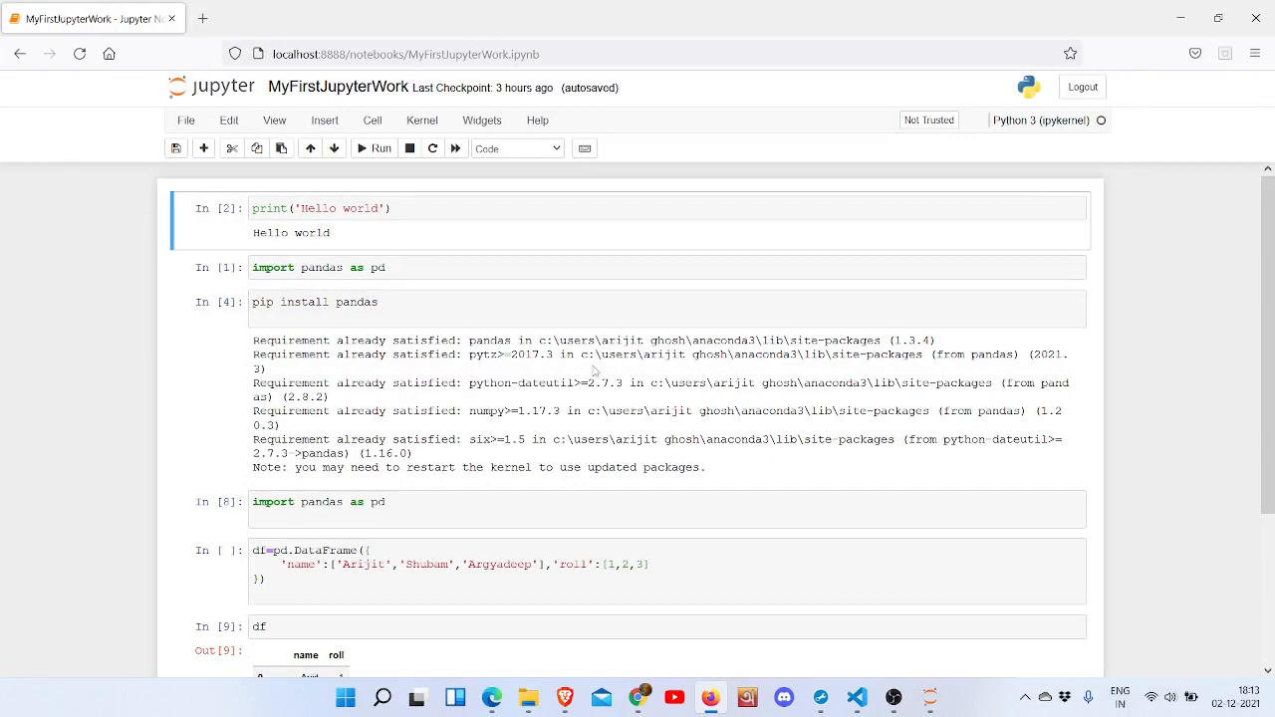
pyautogui.moveTo(398, 362)
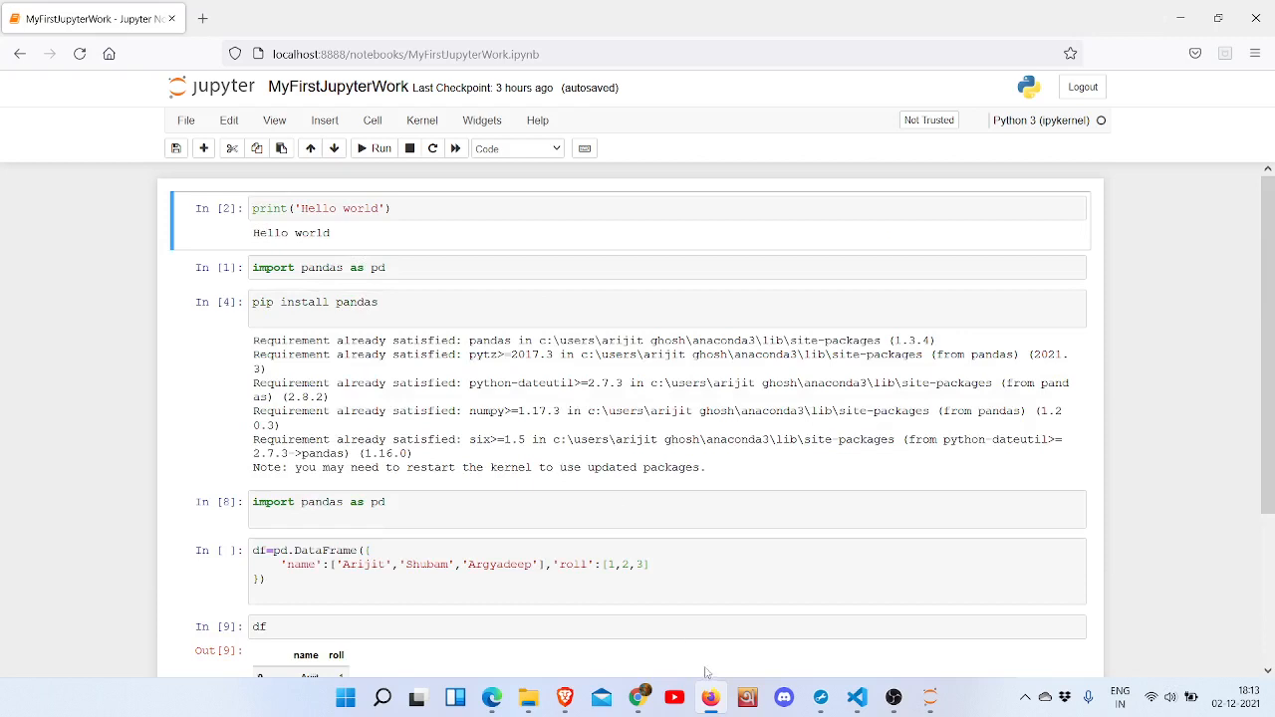
pyautogui.moveTo(630, 458)
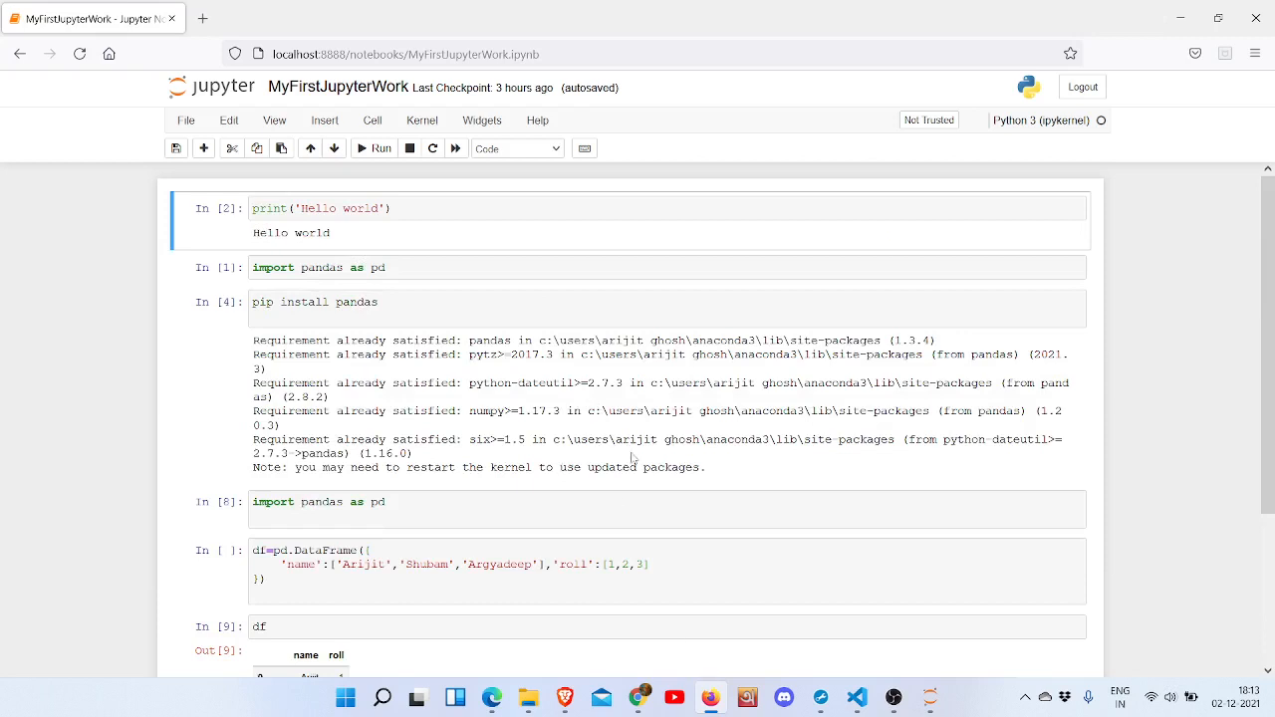